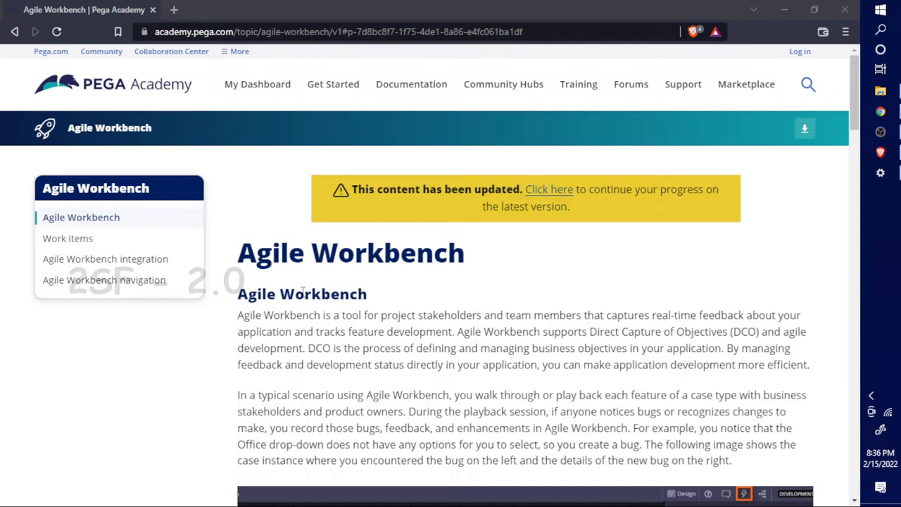
Step: Highlight 'Agile' in the page heading and zoom the browser to 133%
double_click(271, 252)
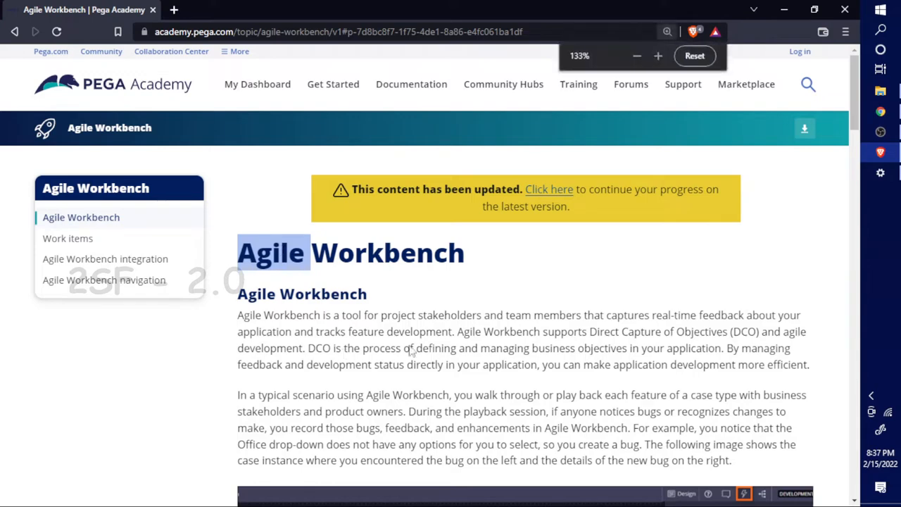
click(657, 56)
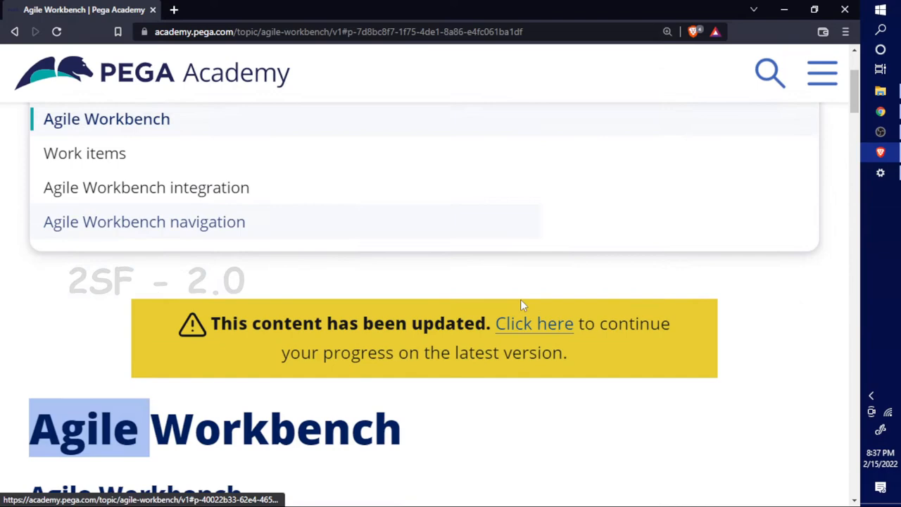
Step: Highlight phrases in the opening paragraph, including 'Agile Workbench is a tool' and 'Agile Workbench supports'
scroll(down, 3)
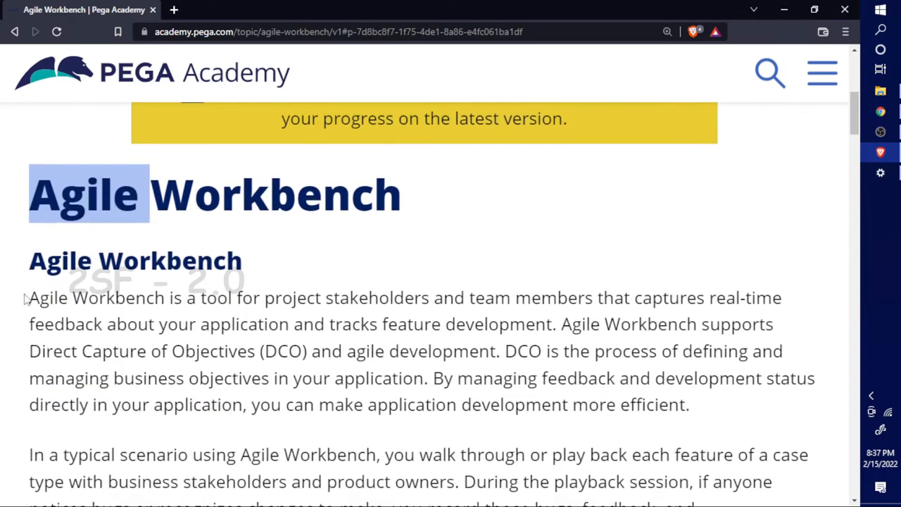
mouse_move(223, 310)
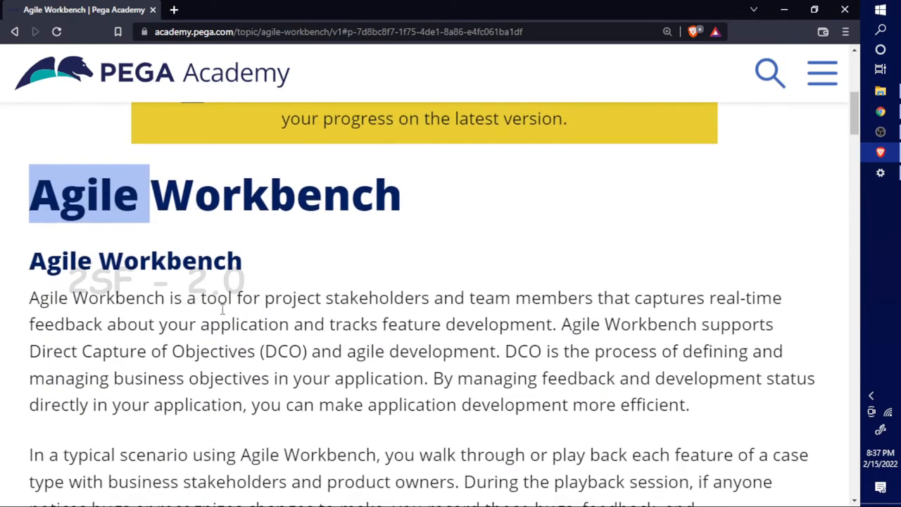
mouse_move(533, 307)
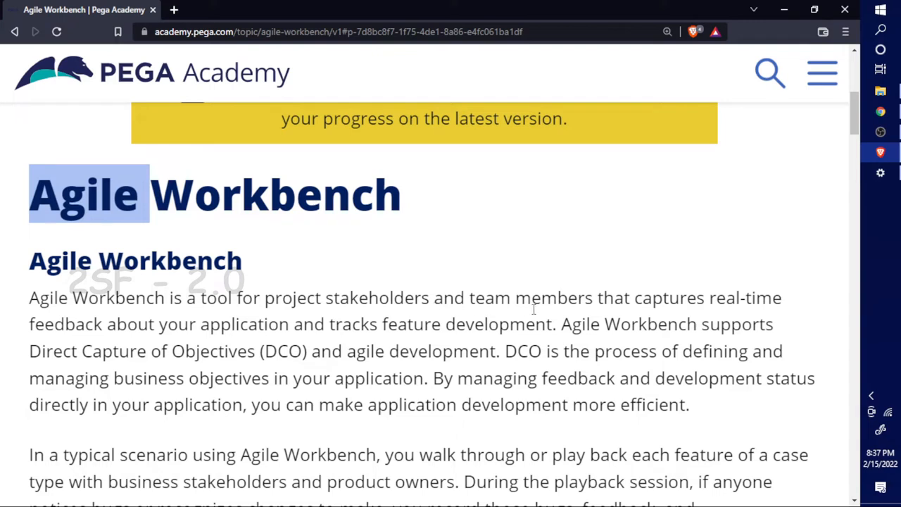
mouse_move(731, 309)
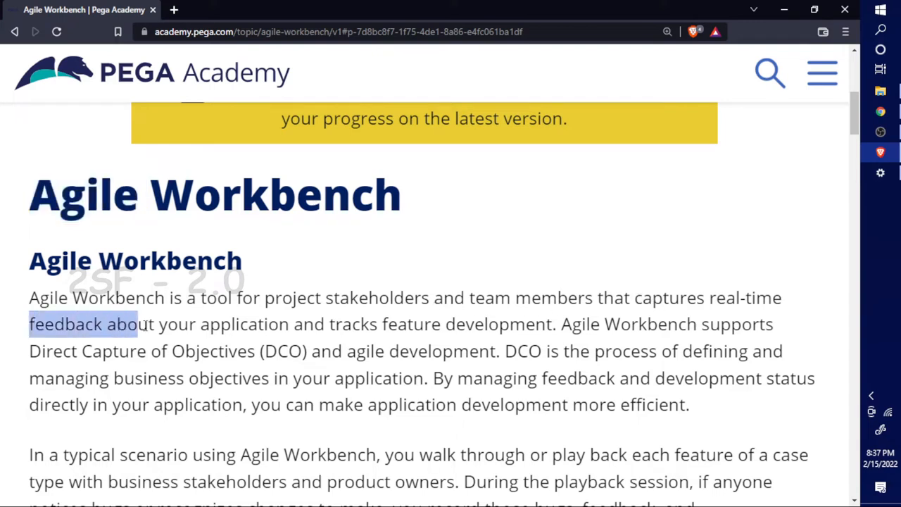
drag(138, 324, 434, 324)
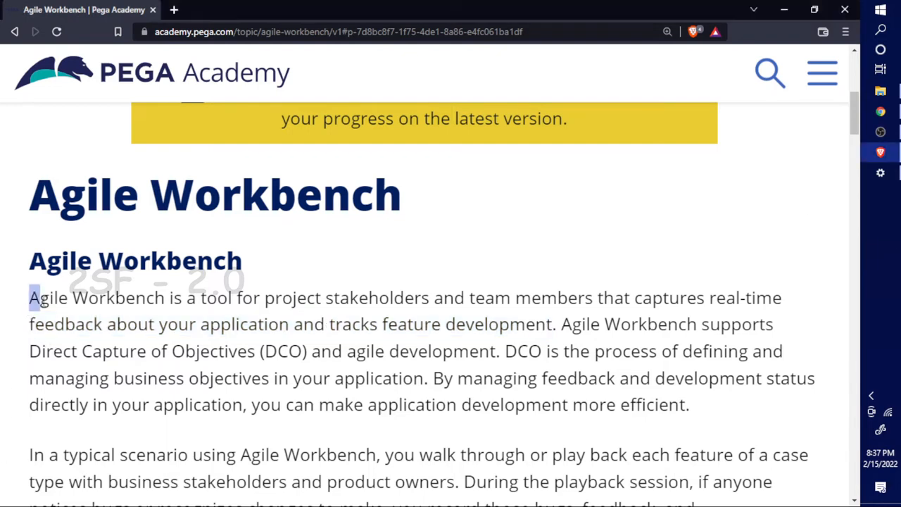
drag(28, 297, 236, 298)
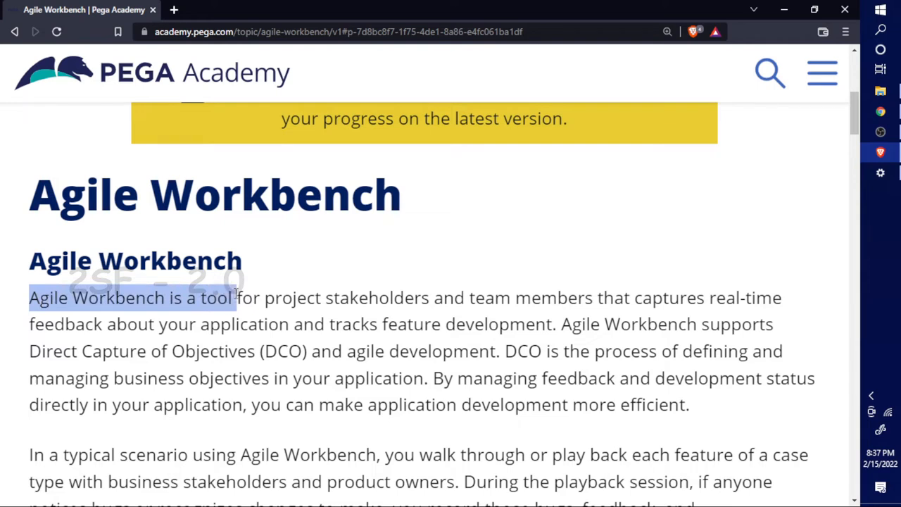
double_click(217, 297)
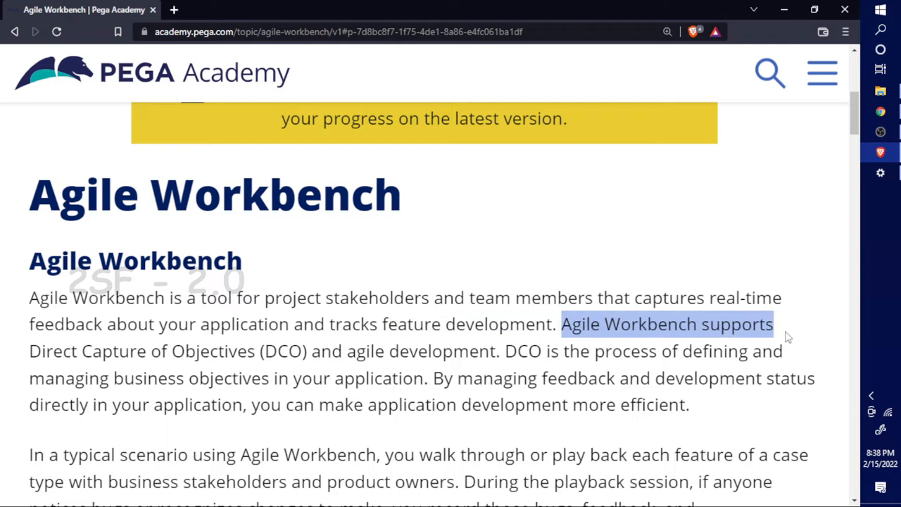
Step: Highlight the sentence through 'Direct Capture of Objectives', then clear the selection
drag(773, 324, 167, 351)
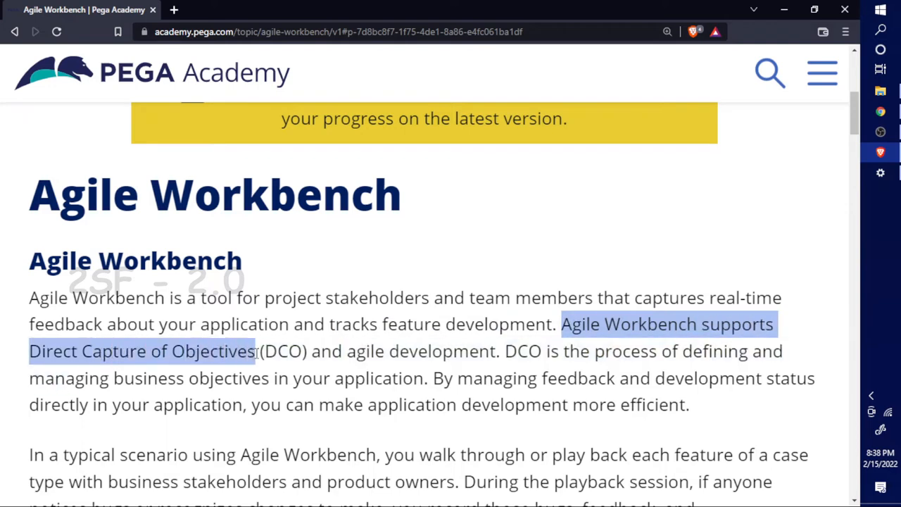
click(73, 331)
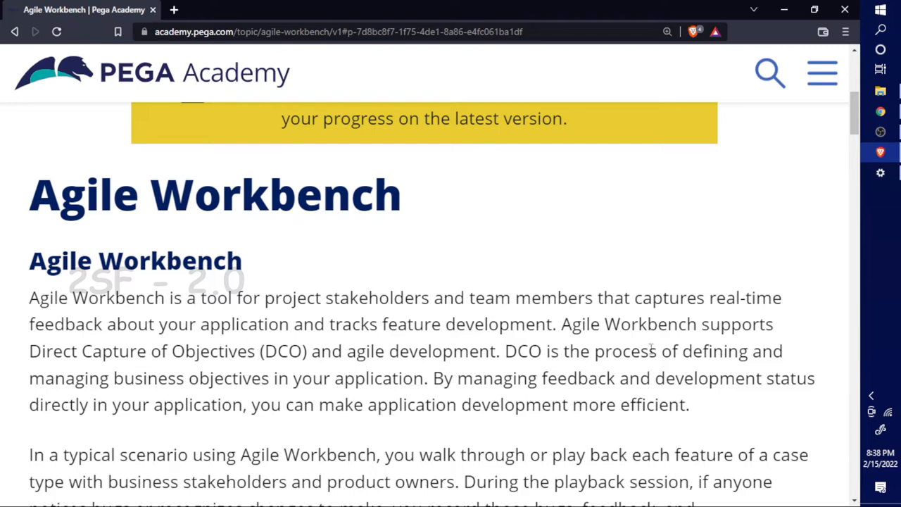
mouse_move(129, 358)
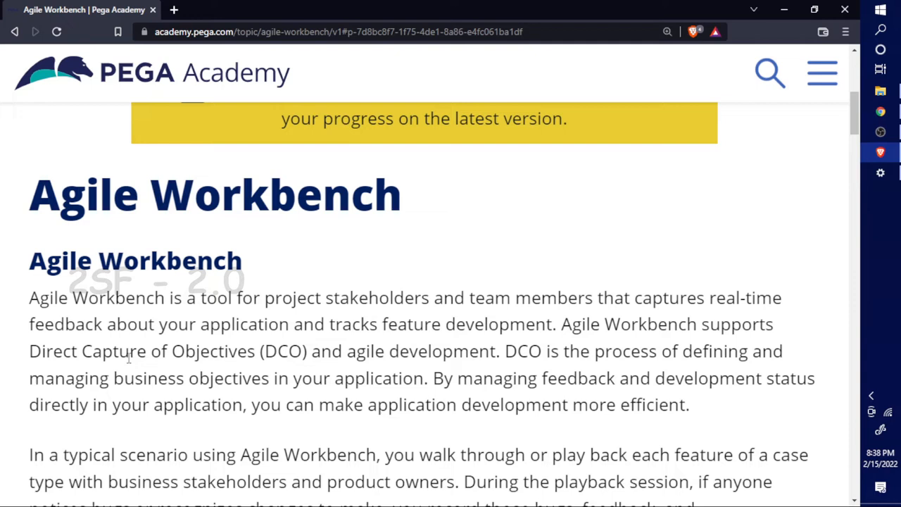
mouse_move(347, 352)
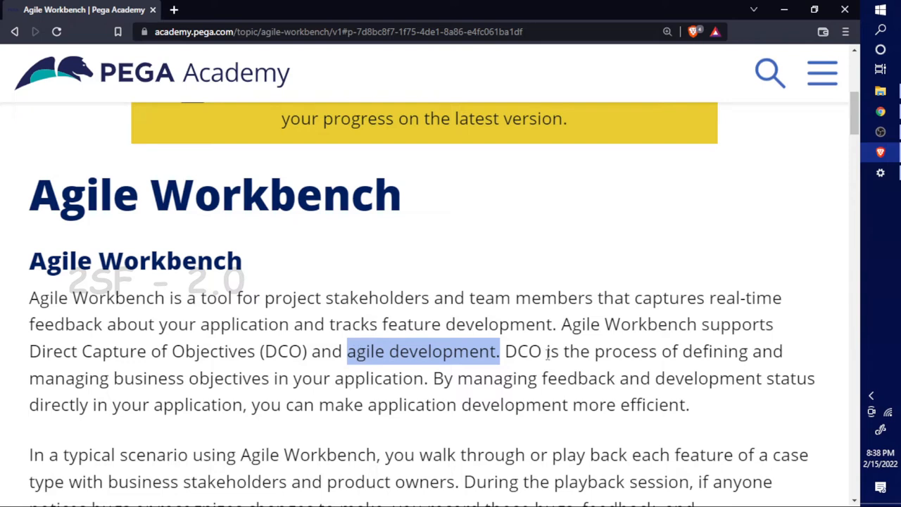
mouse_move(654, 355)
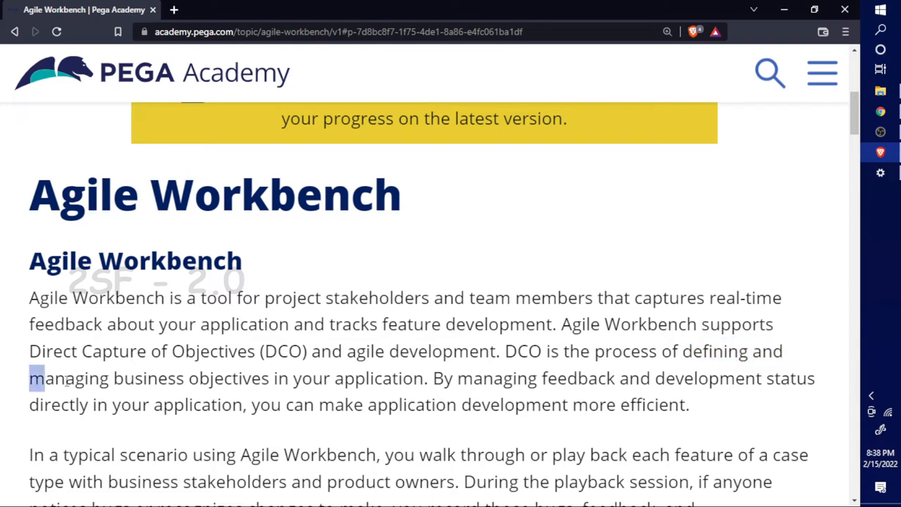
Step: Highlight 'managing business objectives' and the clause about making application development more efficient
drag(35, 377, 275, 377)
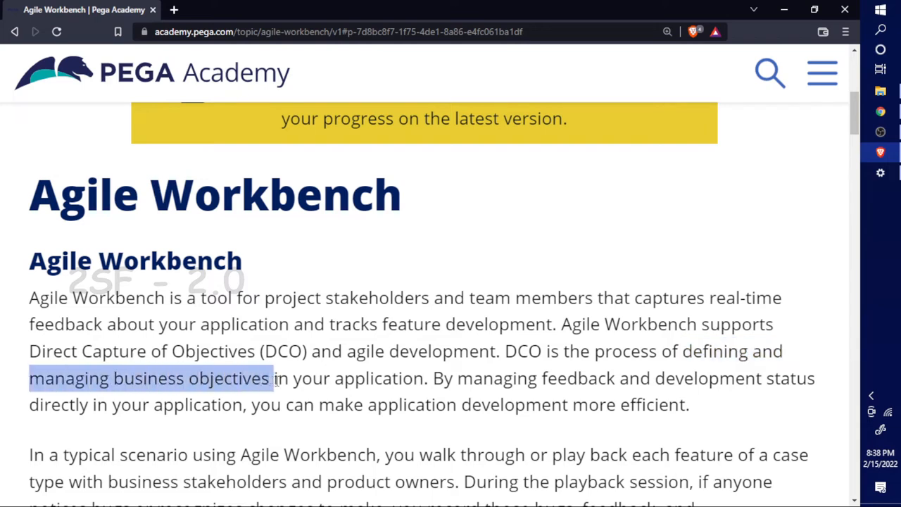
drag(274, 378, 426, 377)
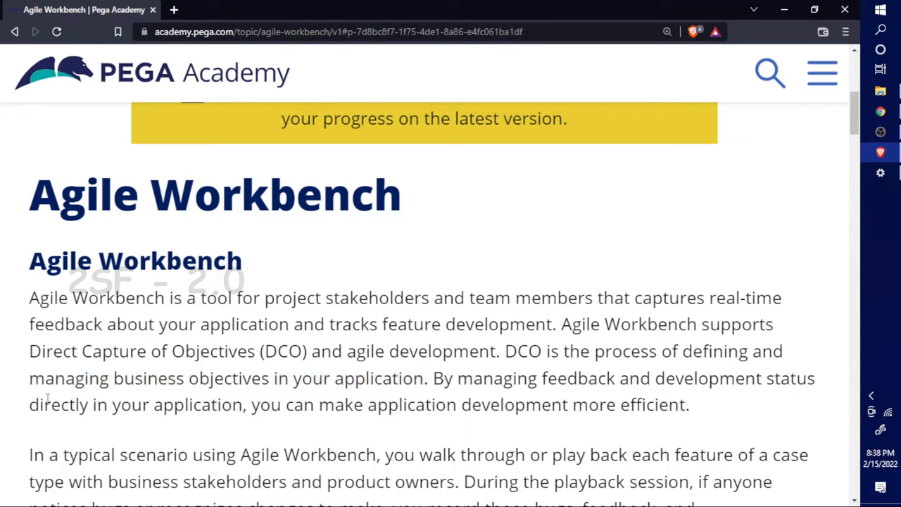
drag(28, 404, 251, 404)
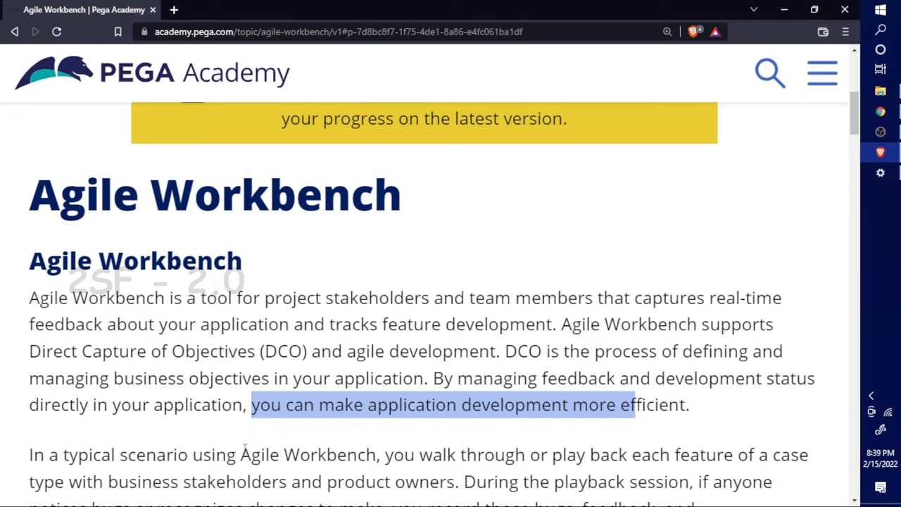
Step: Highlight the typical playback scenario paragraph as a whole
scroll(down, 3)
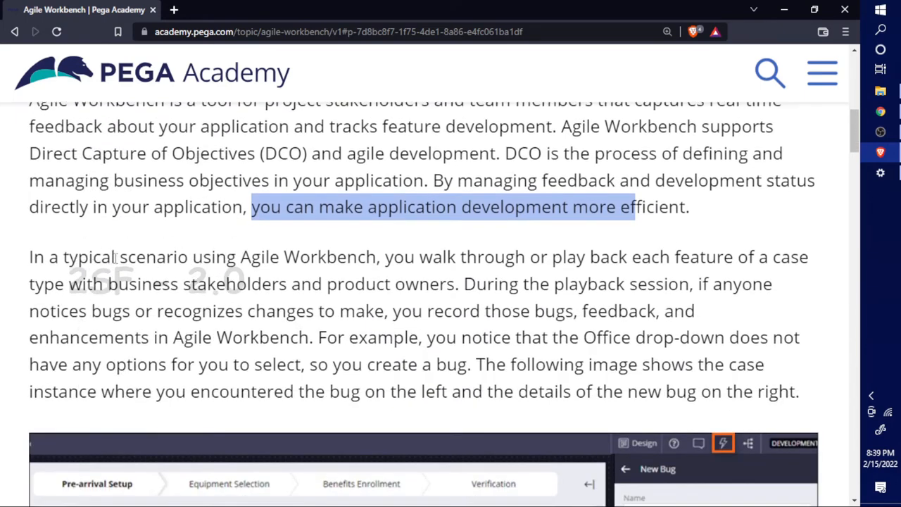
drag(252, 207, 630, 374)
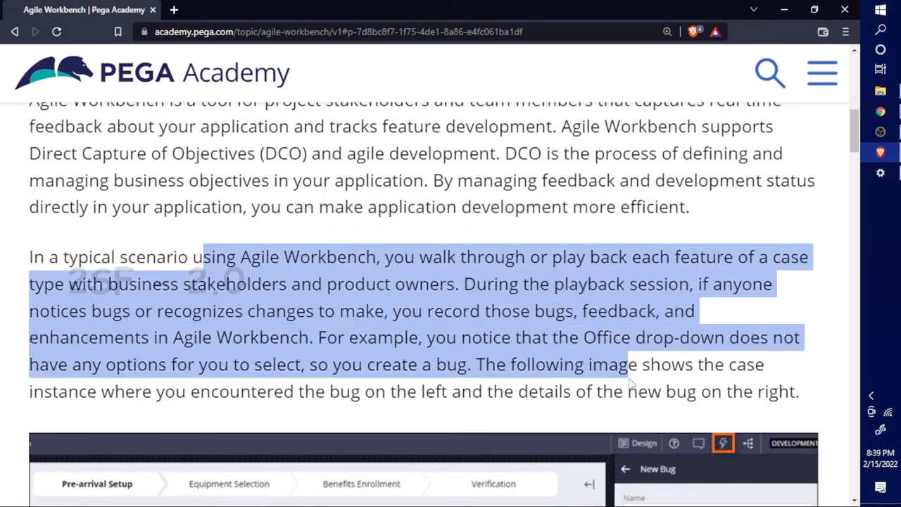
scroll(down, 3)
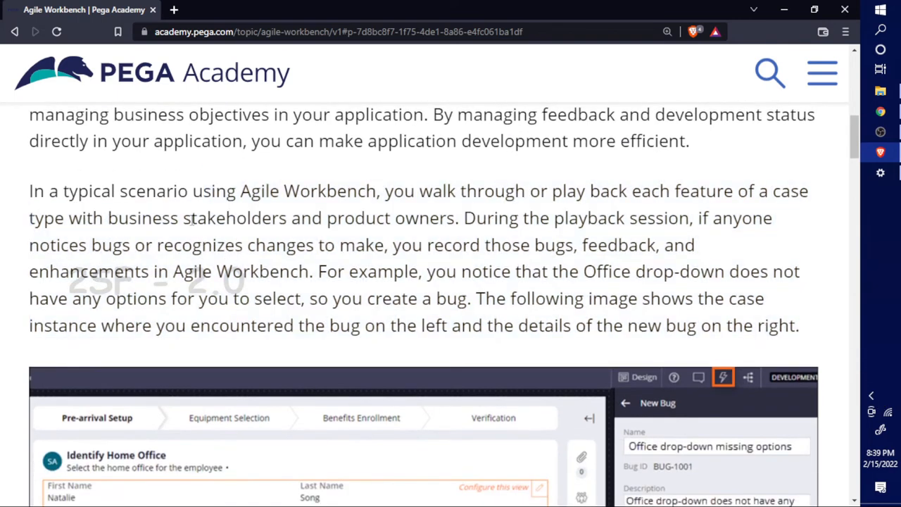
mouse_move(391, 200)
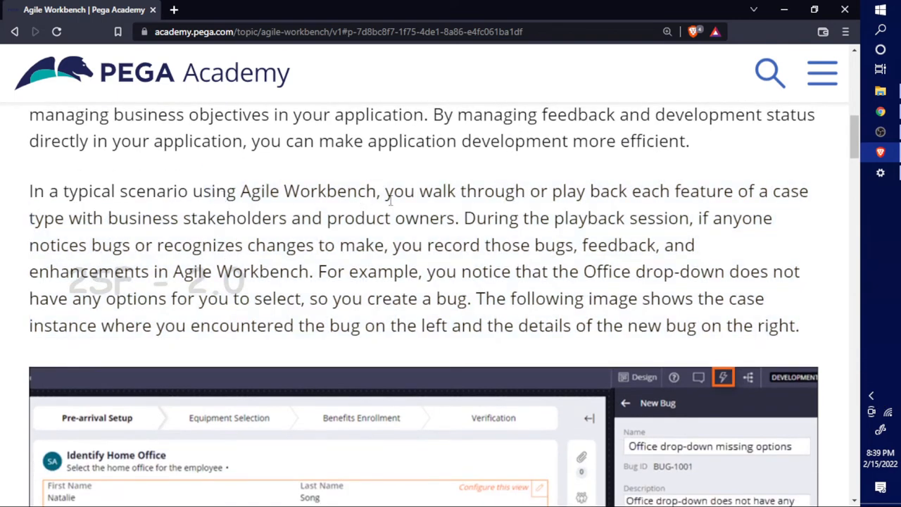
mouse_move(563, 198)
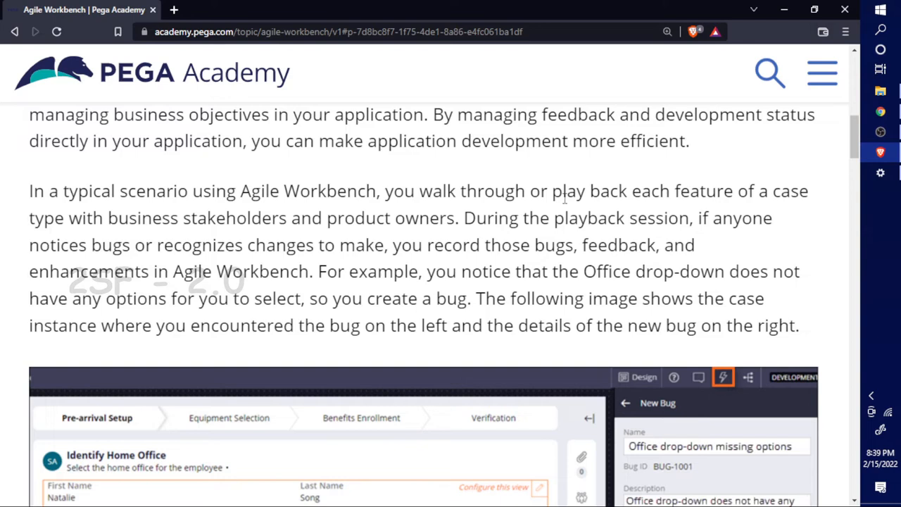
mouse_move(245, 229)
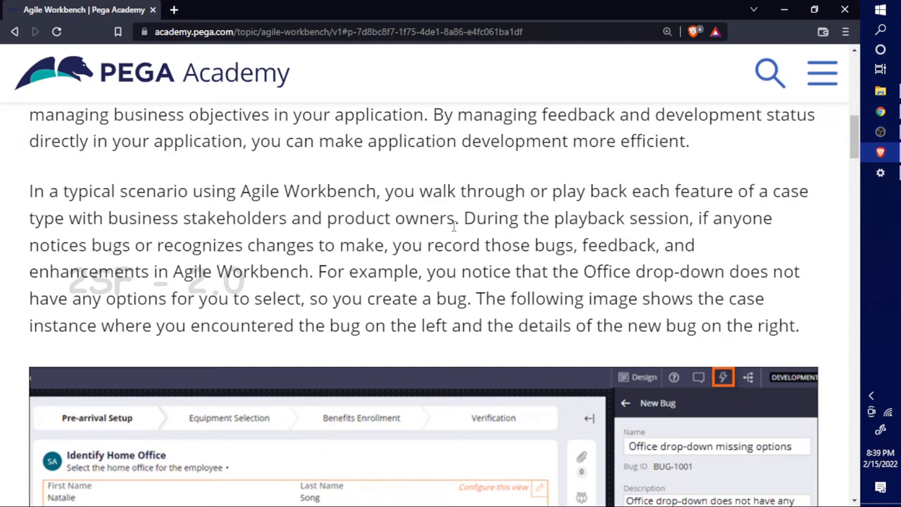
mouse_move(702, 222)
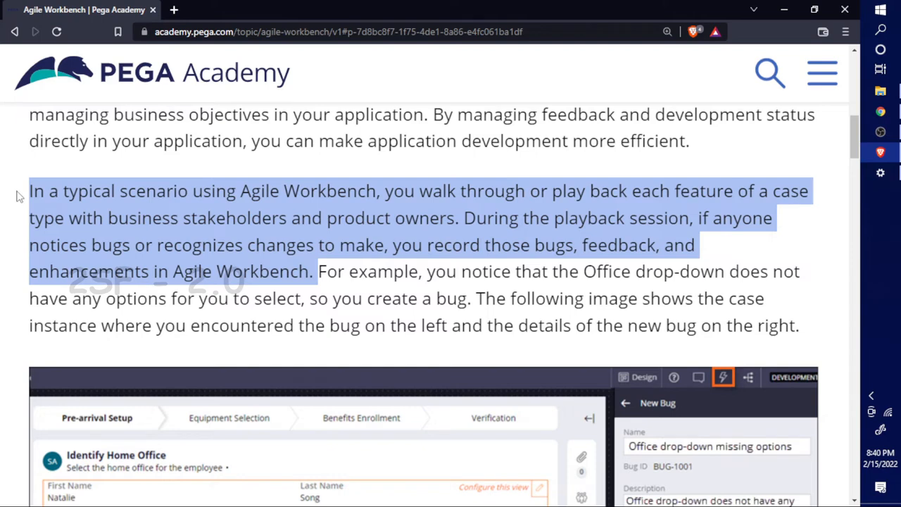
mouse_move(552, 213)
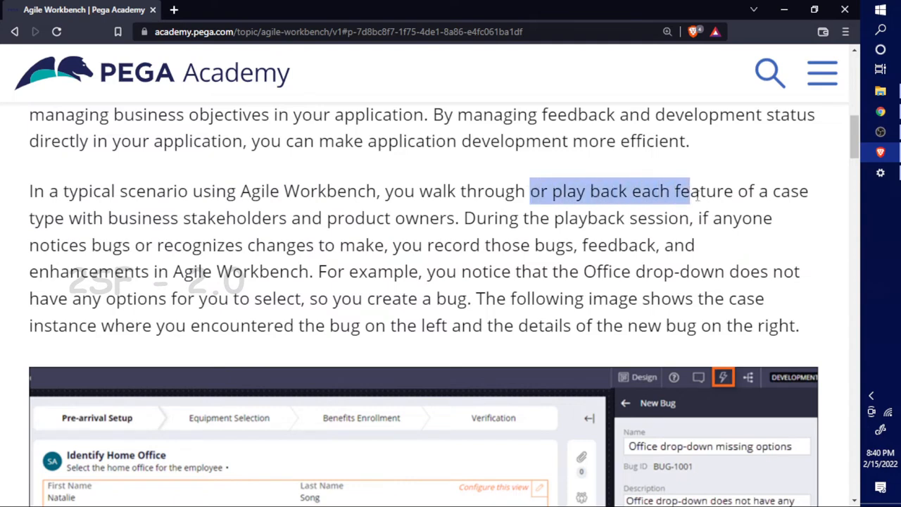
Step: Highlight the phrases about playing back each feature and noticing bugs or changes to make
drag(690, 191, 105, 217)
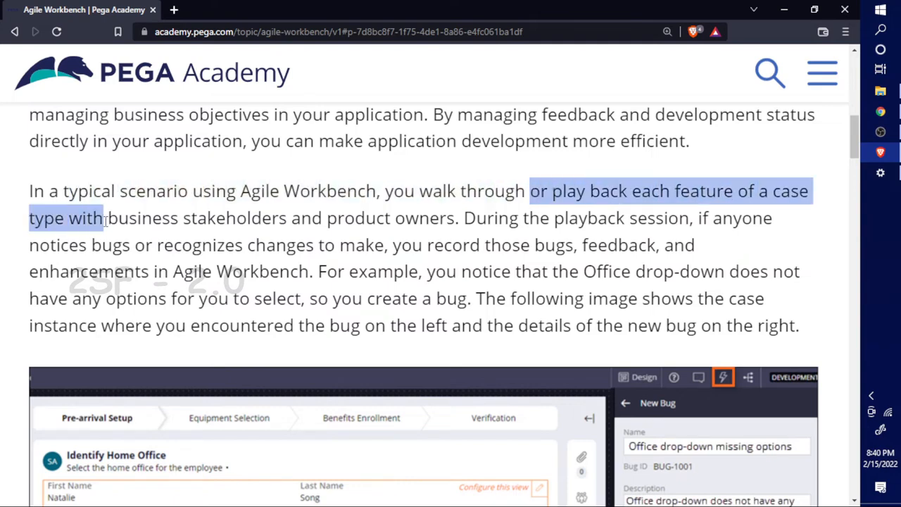
click(134, 217)
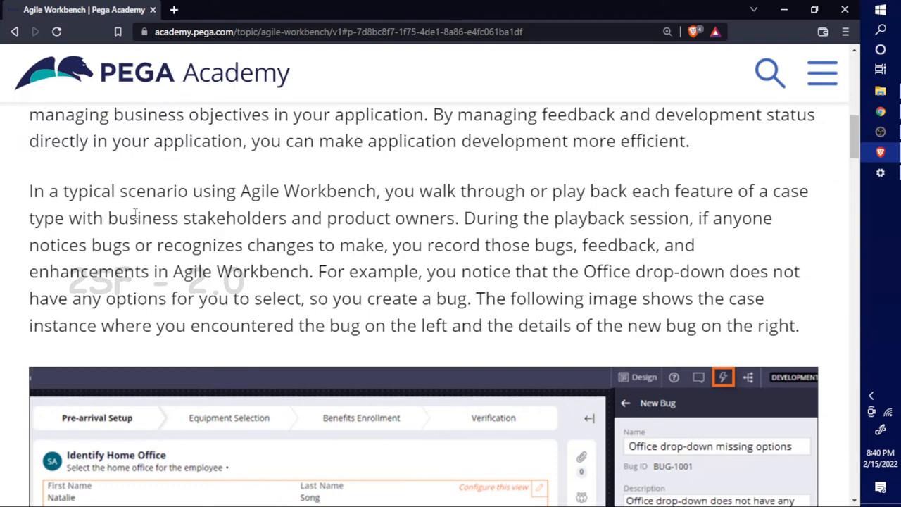
drag(105, 217, 456, 217)
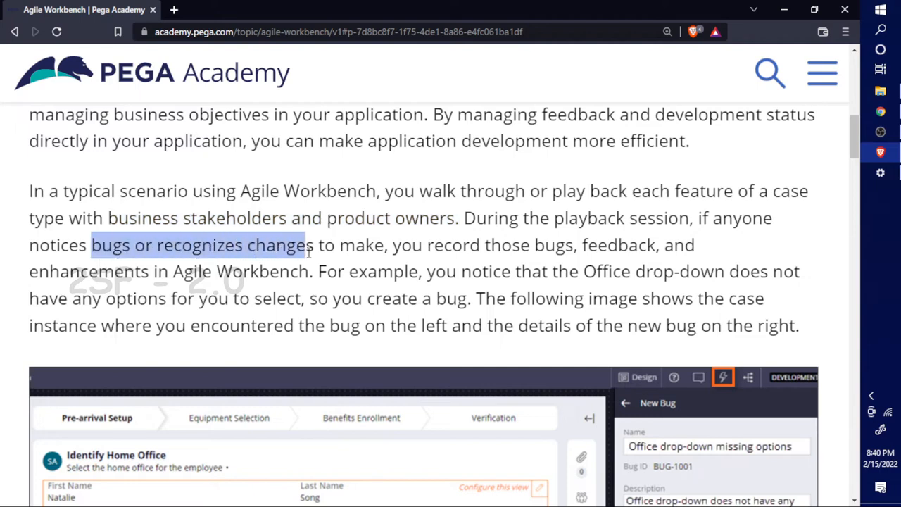
drag(307, 245, 386, 245)
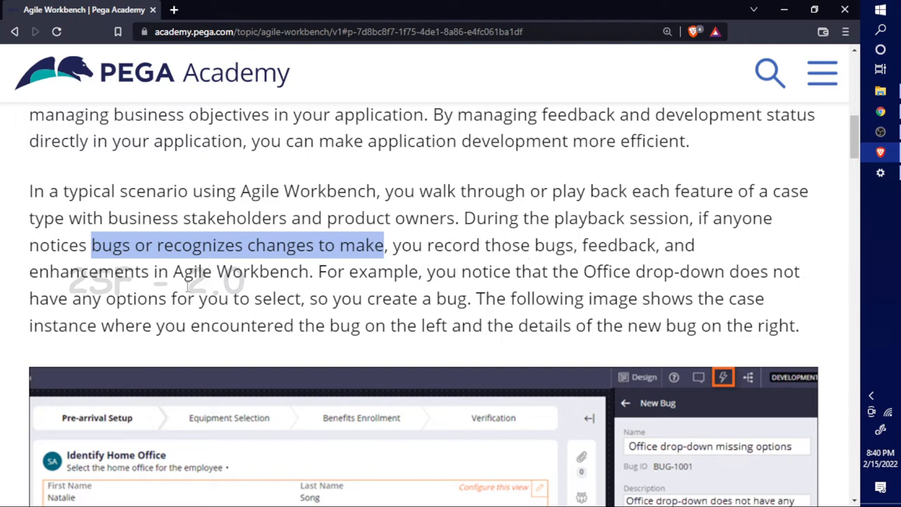
mouse_move(214, 289)
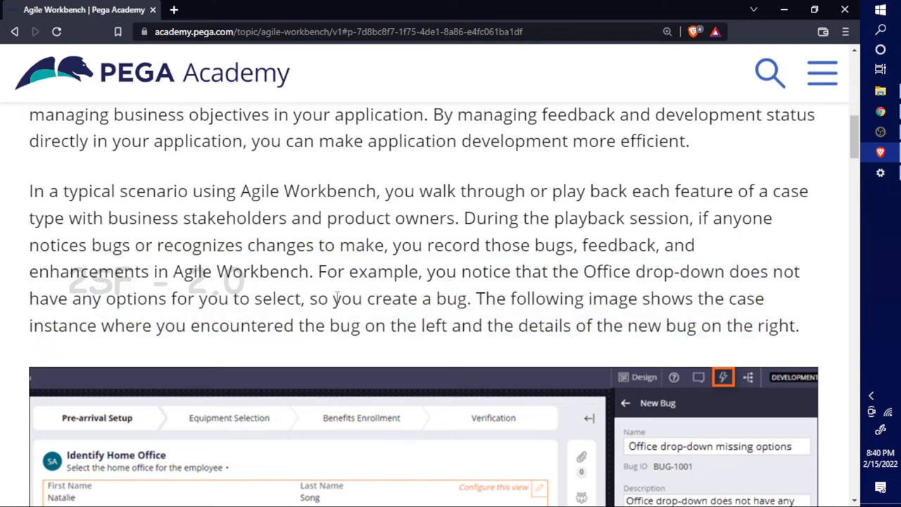
Step: Highlight the rest of the scenario and start on 'you notice that the Office' above the bug image
drag(318, 270, 799, 326)
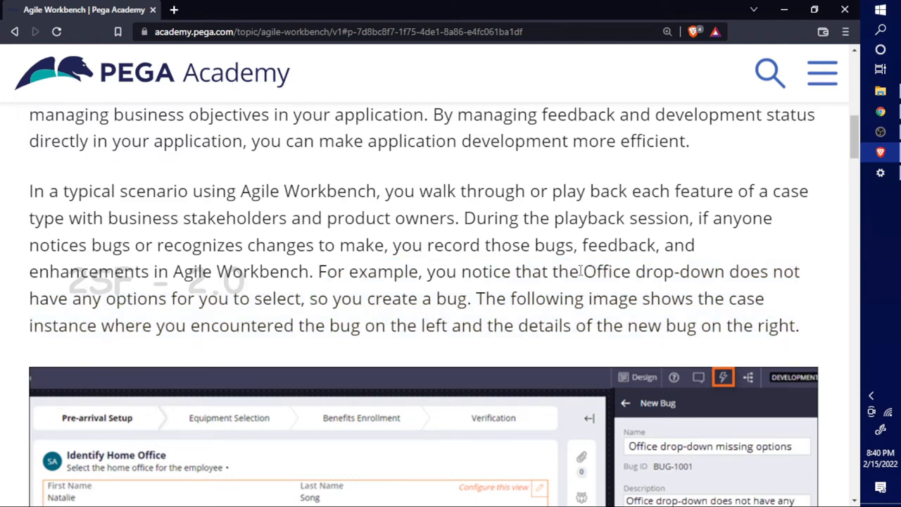
scroll(down, 3)
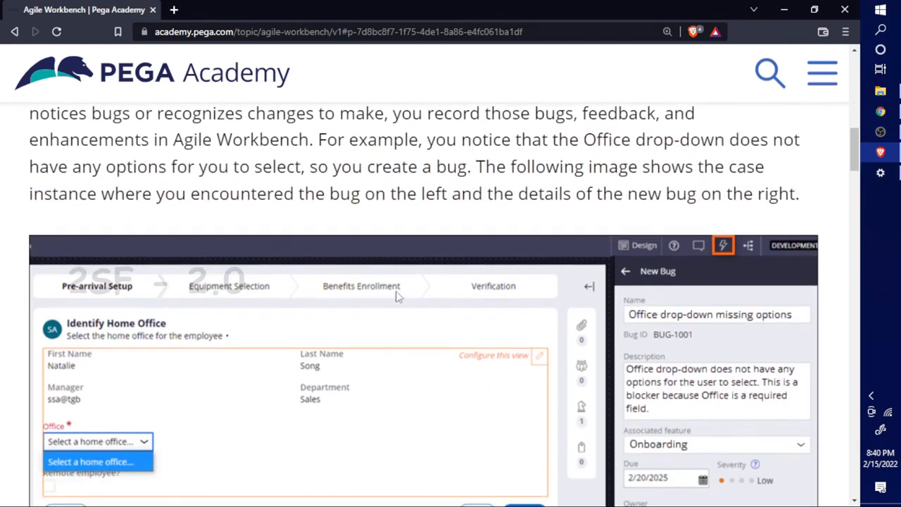
drag(425, 139, 556, 139)
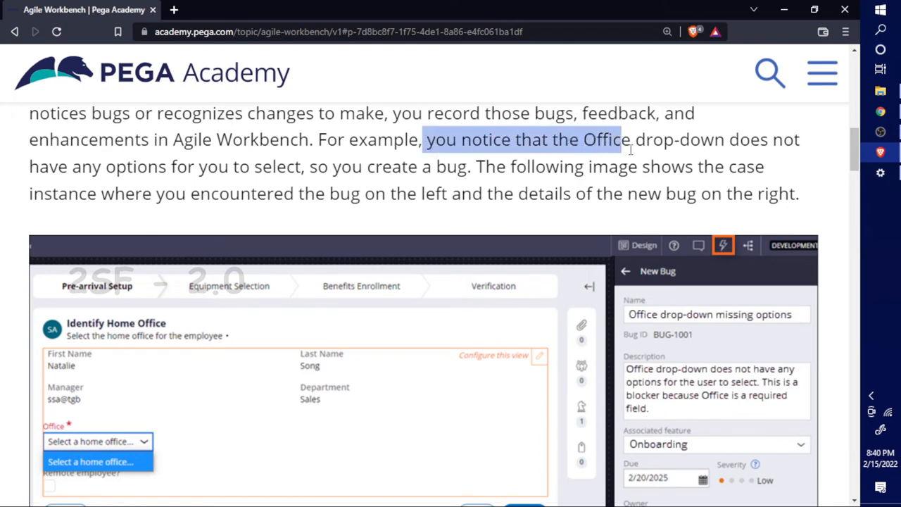
Step: Highlight the Office drop-down example sentence through 'so you create a bug'
drag(623, 140, 105, 166)
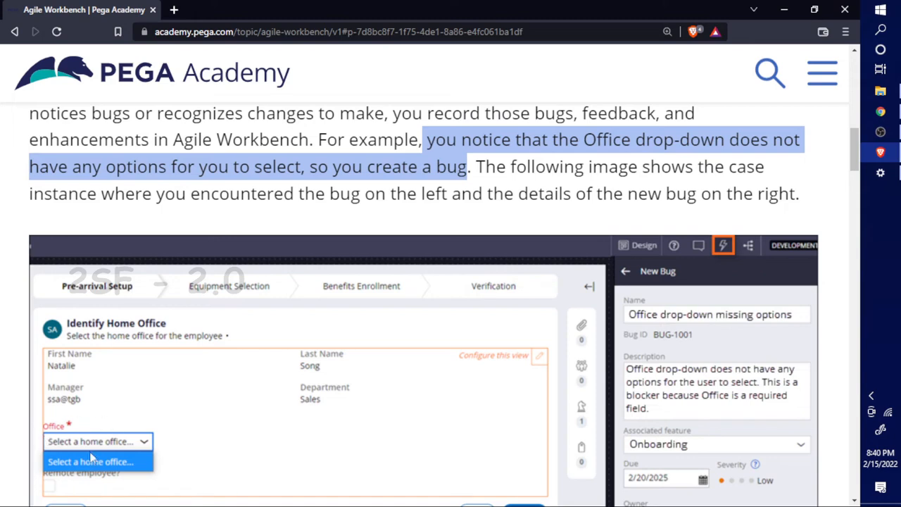
mouse_move(642, 171)
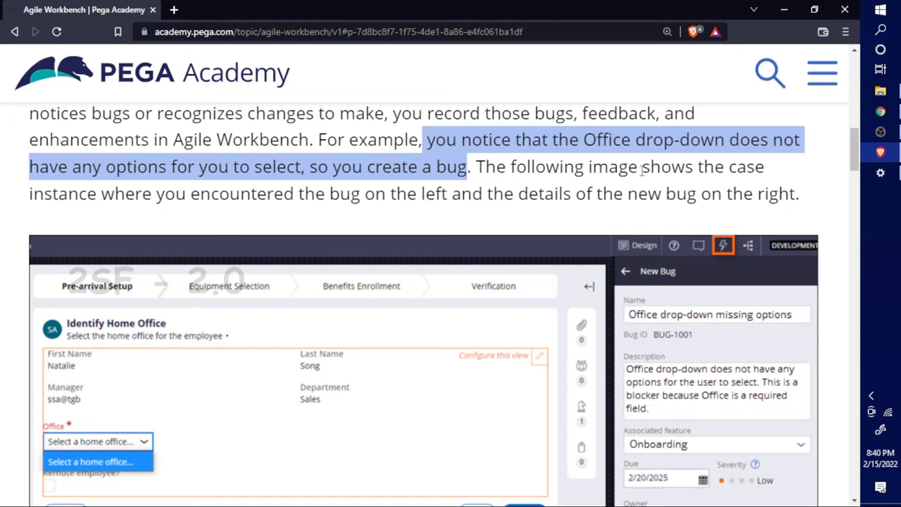
mouse_move(124, 213)
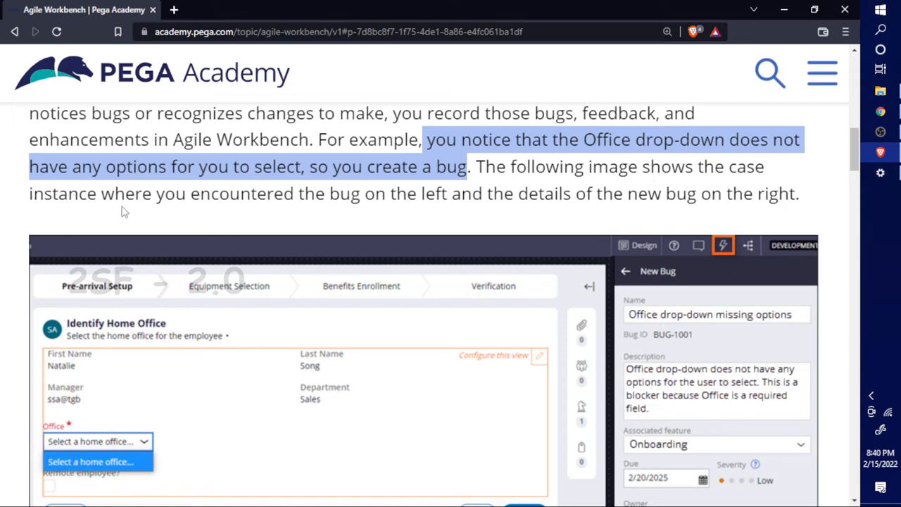
mouse_move(345, 211)
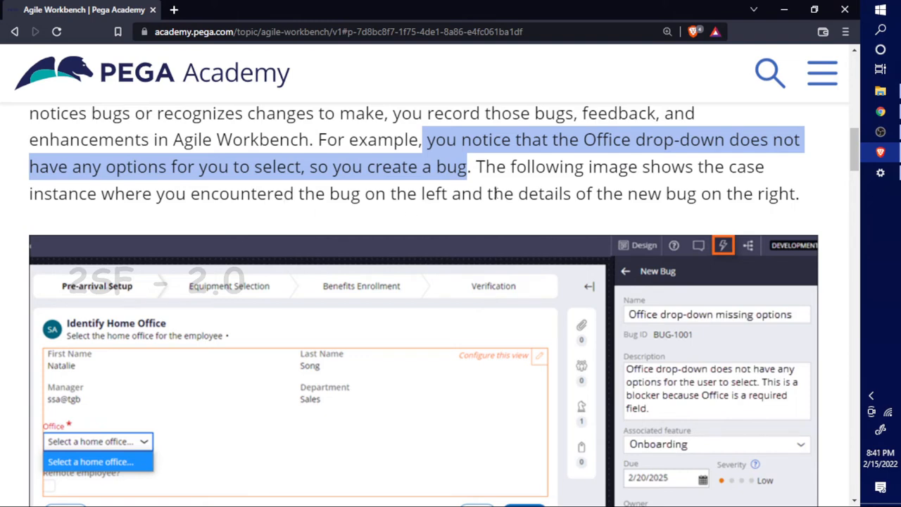
mouse_move(571, 225)
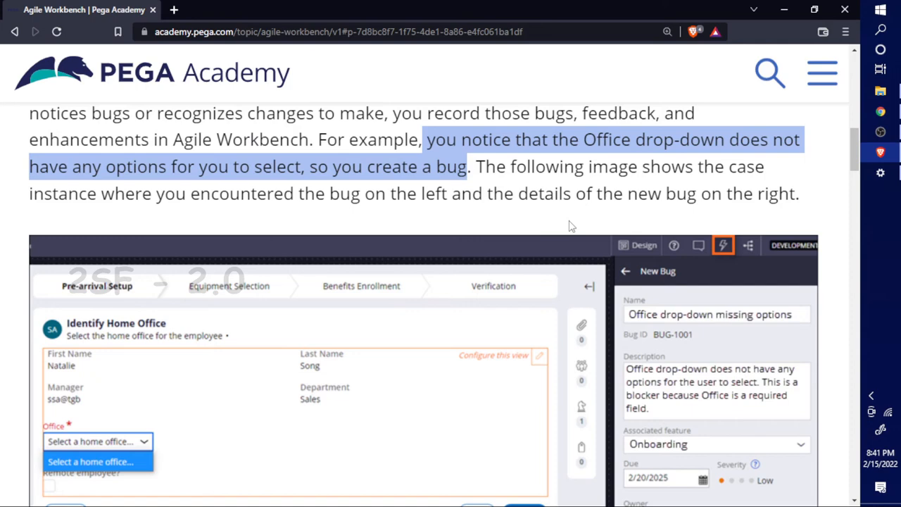
scroll(down, 3)
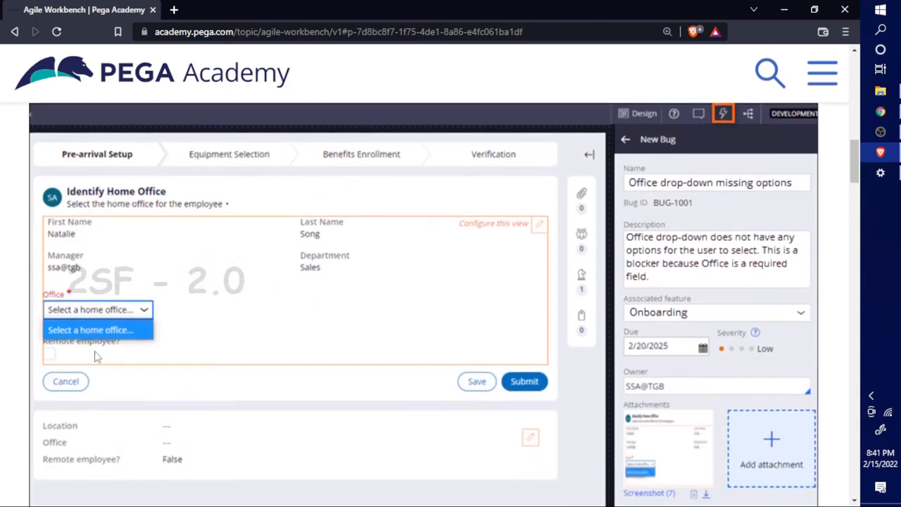
mouse_move(87, 180)
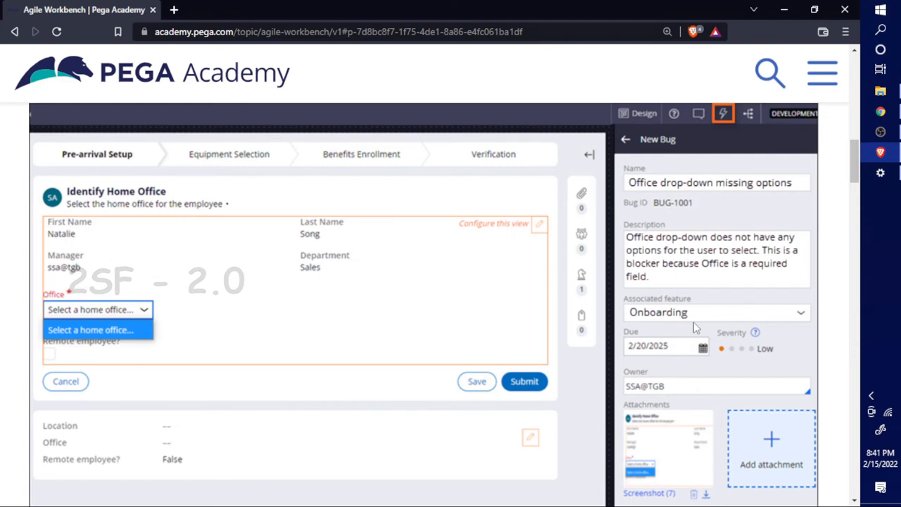
mouse_move(655, 142)
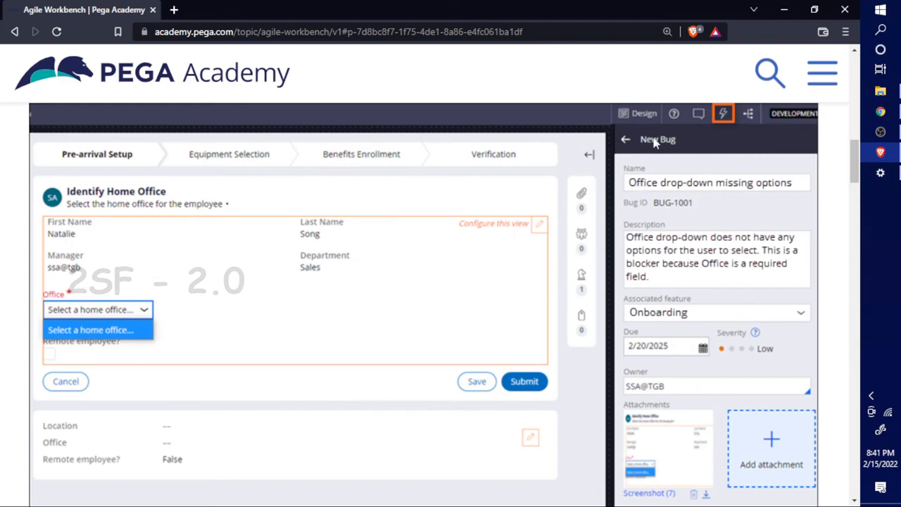
mouse_move(629, 163)
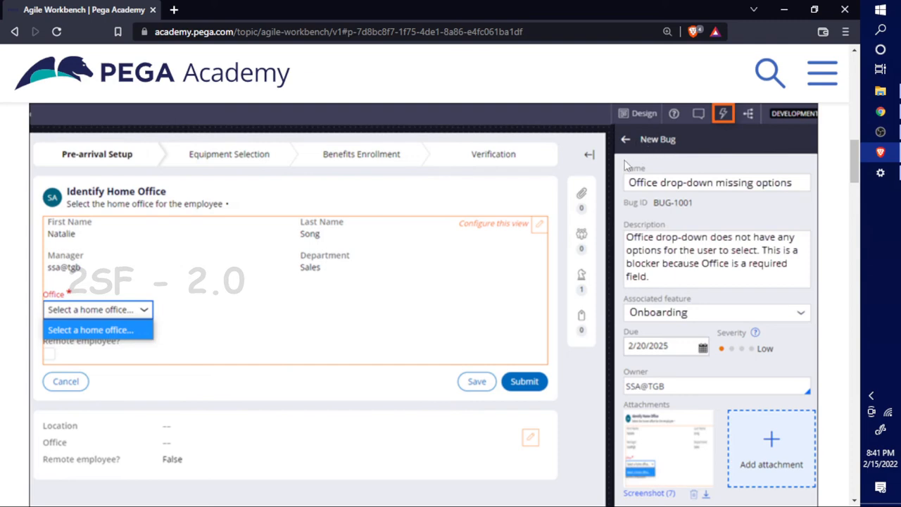
mouse_move(744, 199)
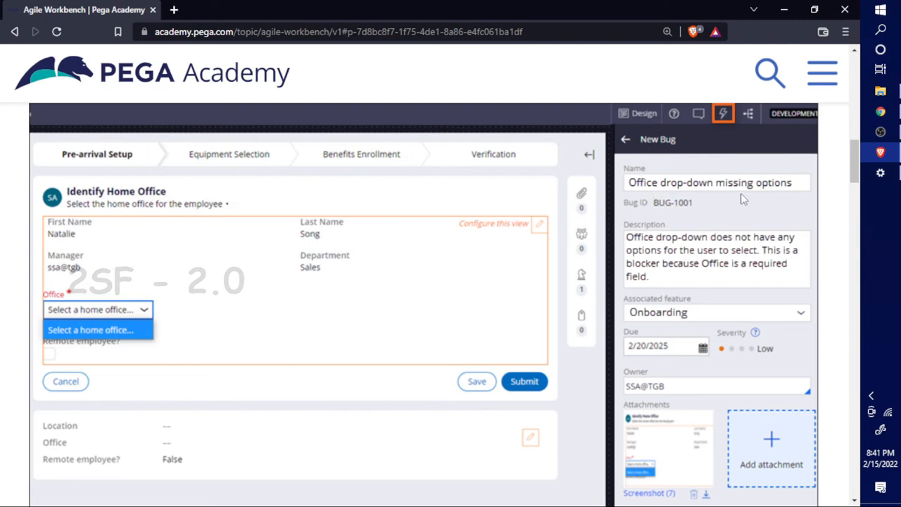
mouse_move(732, 257)
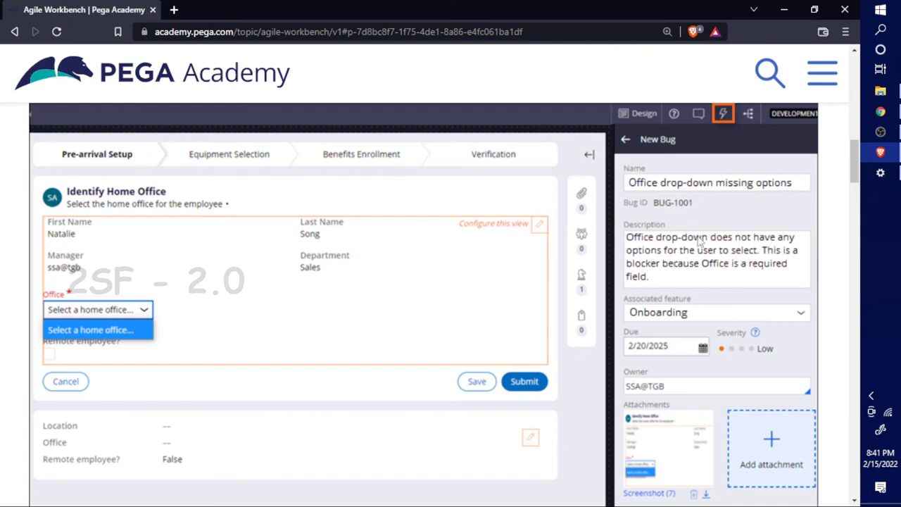
mouse_move(662, 322)
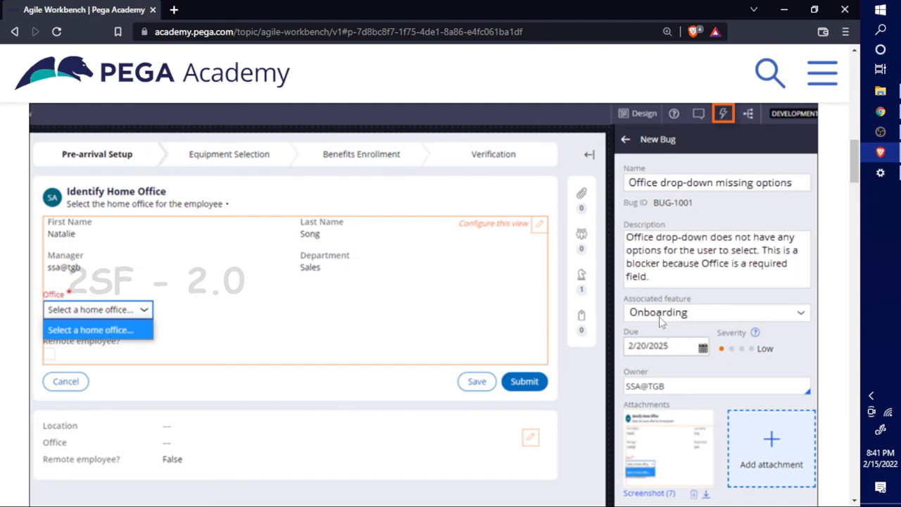
mouse_move(665, 336)
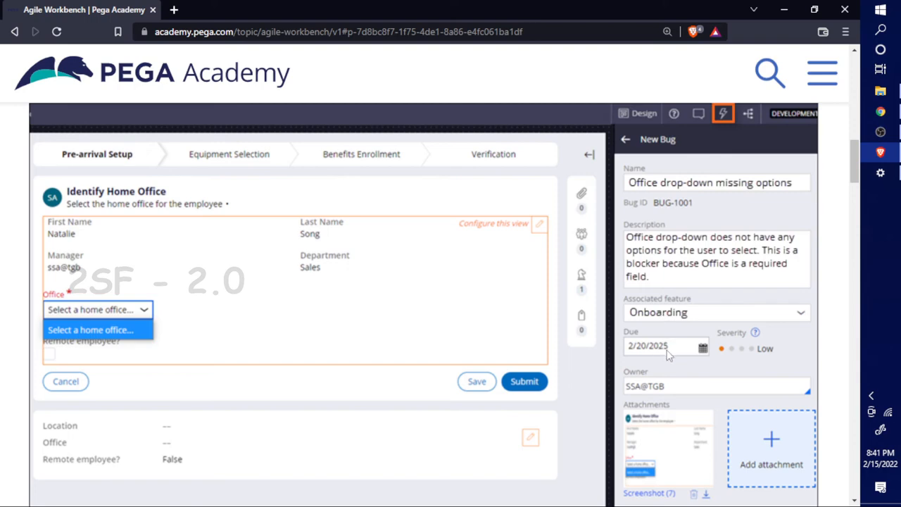
mouse_move(667, 380)
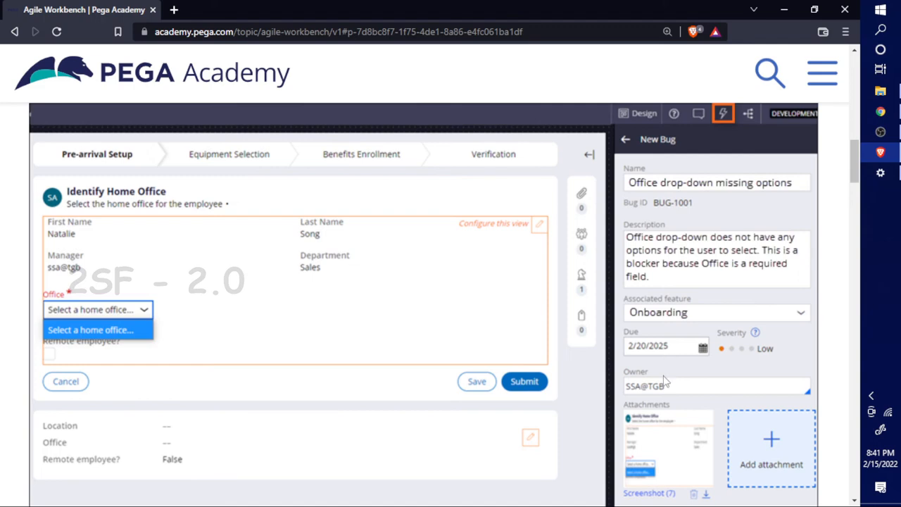
scroll(down, 3)
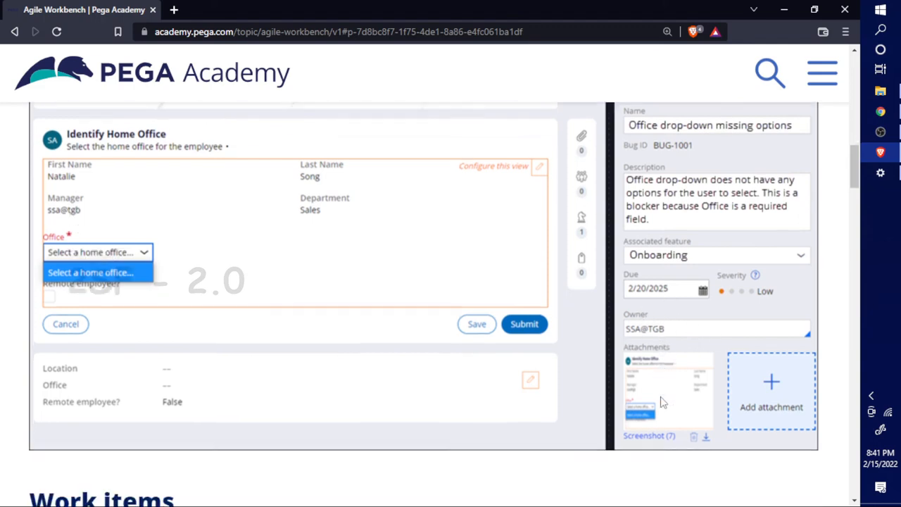
scroll(down, 3)
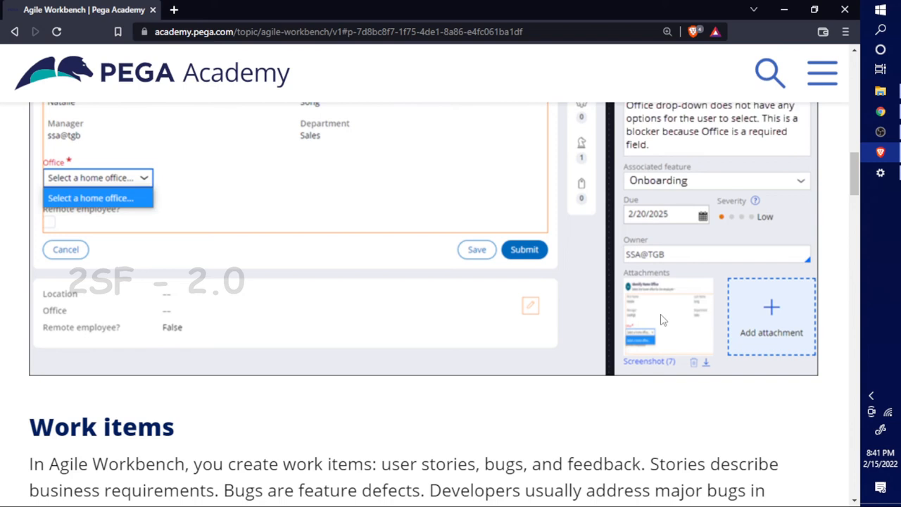
mouse_move(682, 332)
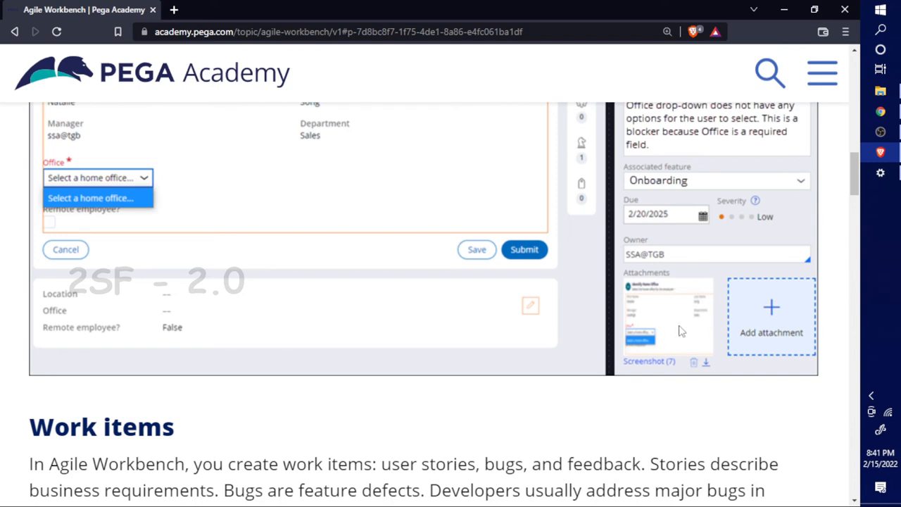
scroll(up, 3)
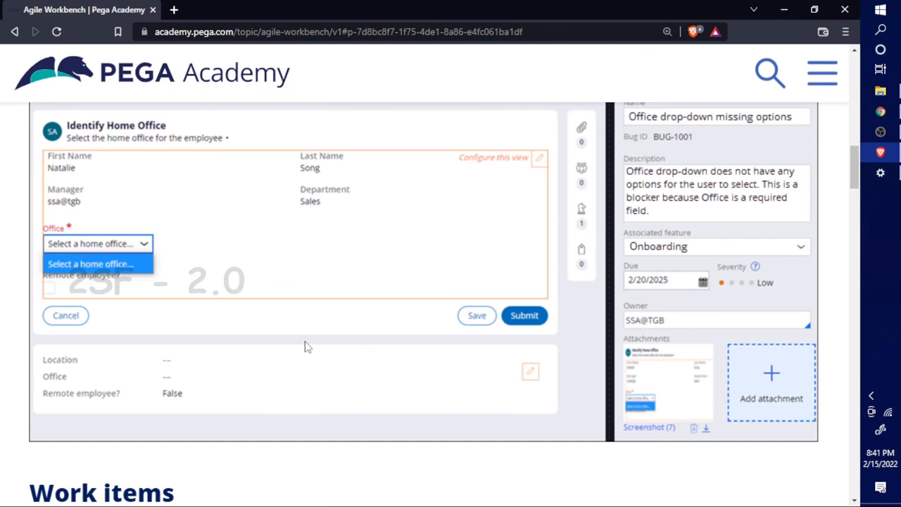
mouse_move(639, 393)
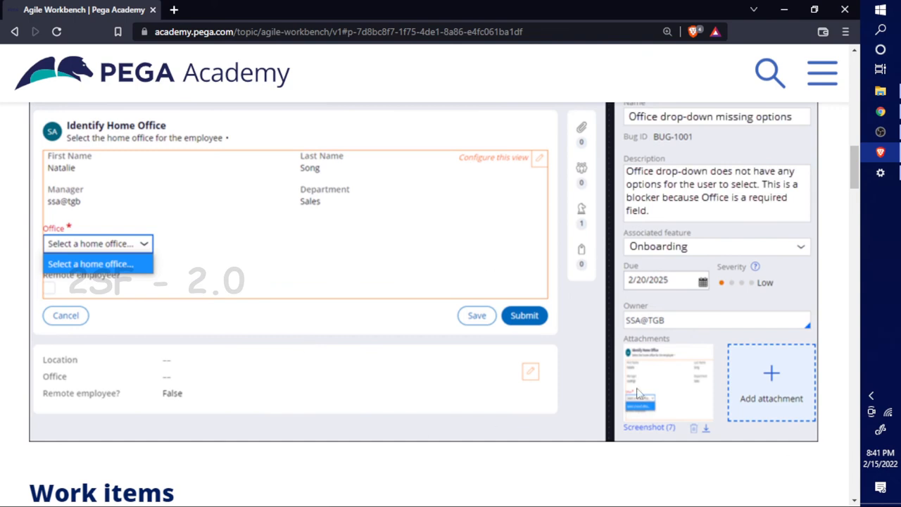
scroll(up, 3)
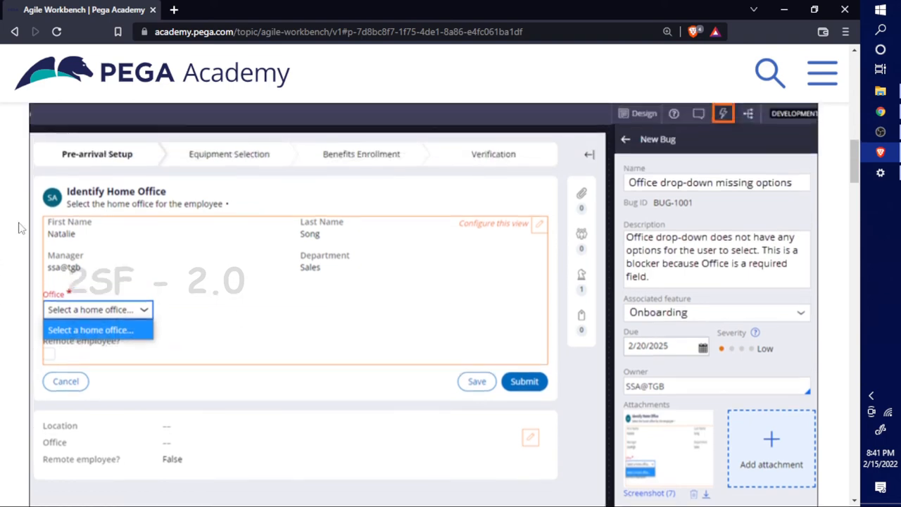
mouse_move(169, 303)
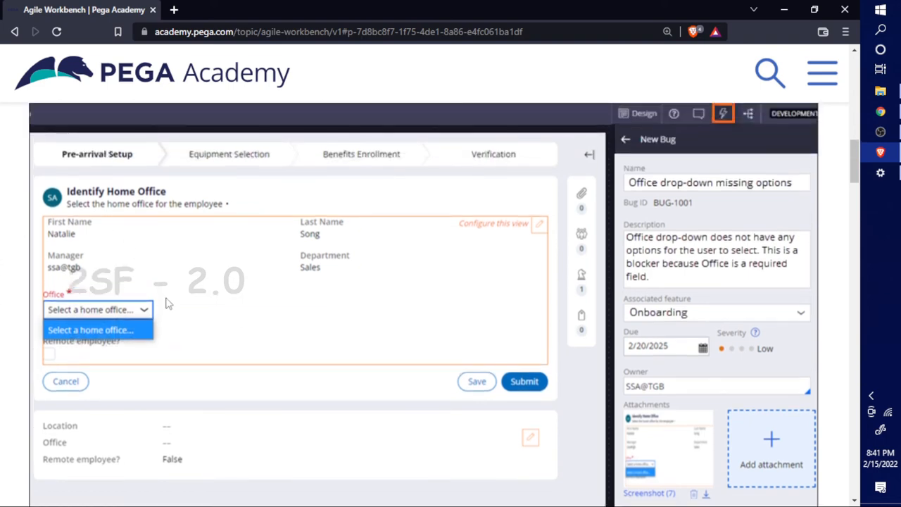
scroll(up, 3)
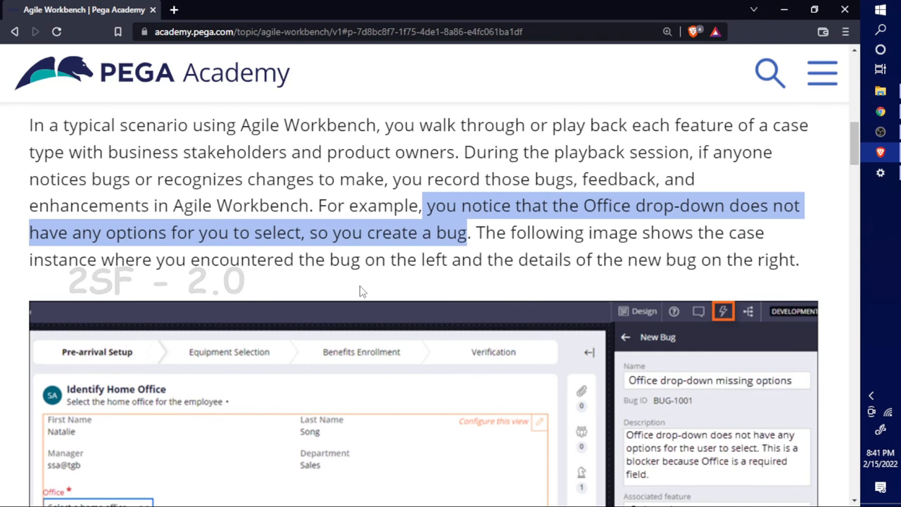
mouse_move(443, 313)
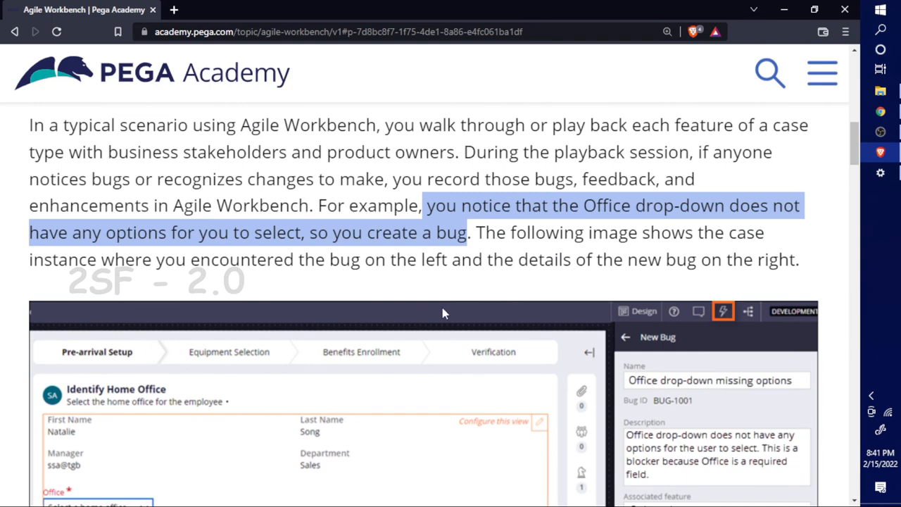
mouse_move(428, 302)
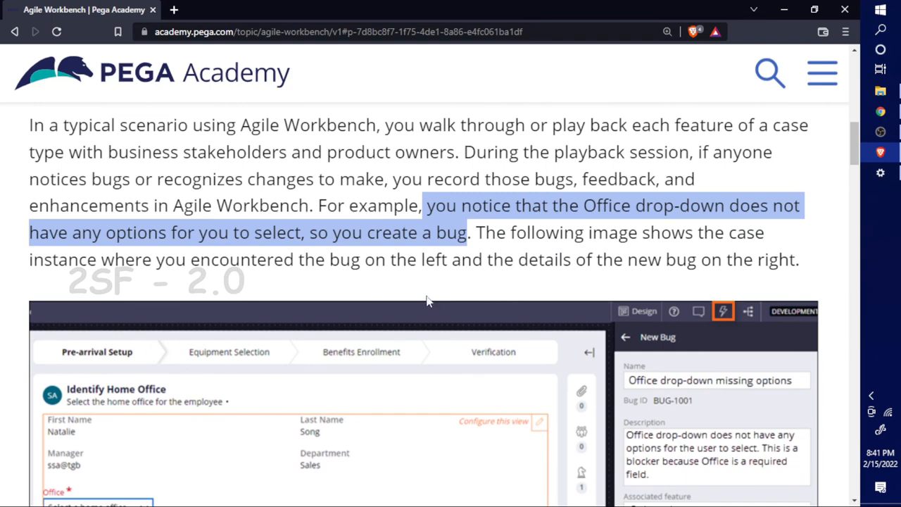
scroll(down, 3)
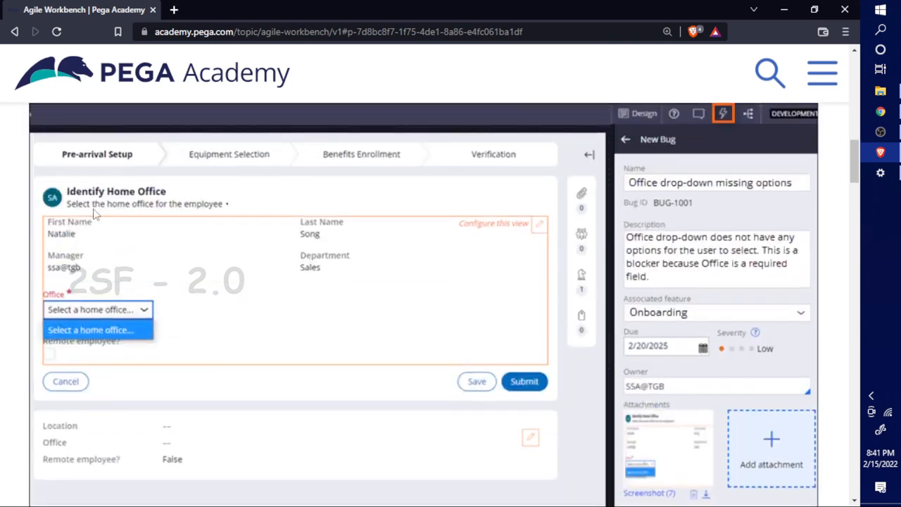
scroll(down, 3)
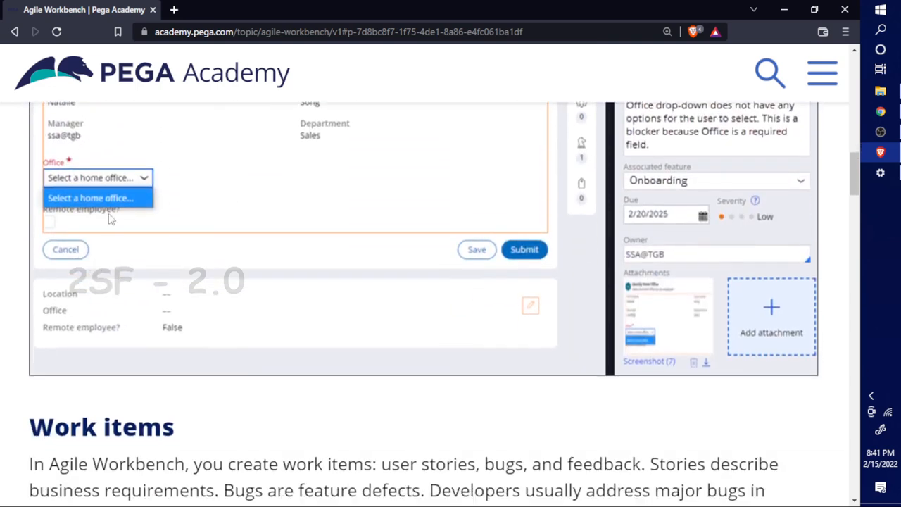
Step: Return to the top of the page and highlight the 'Agile Workbench' subheading
scroll(down, 3)
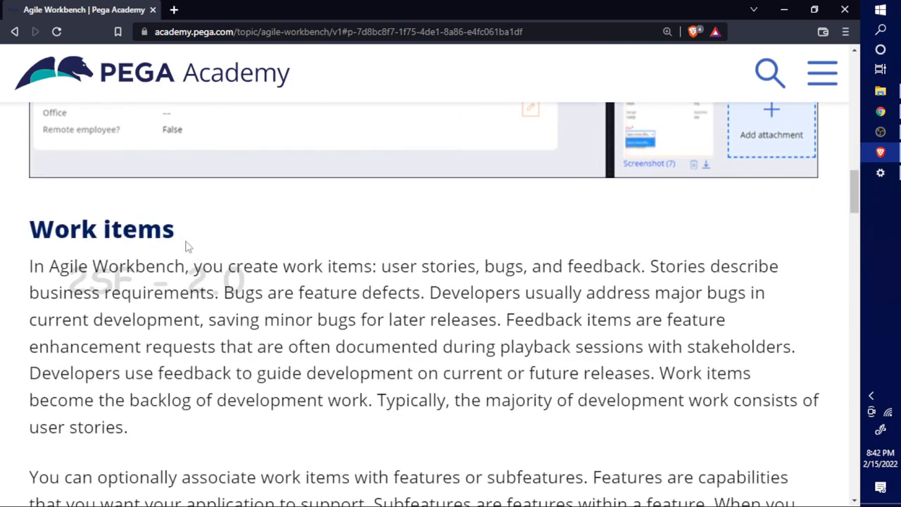
scroll(down, 3)
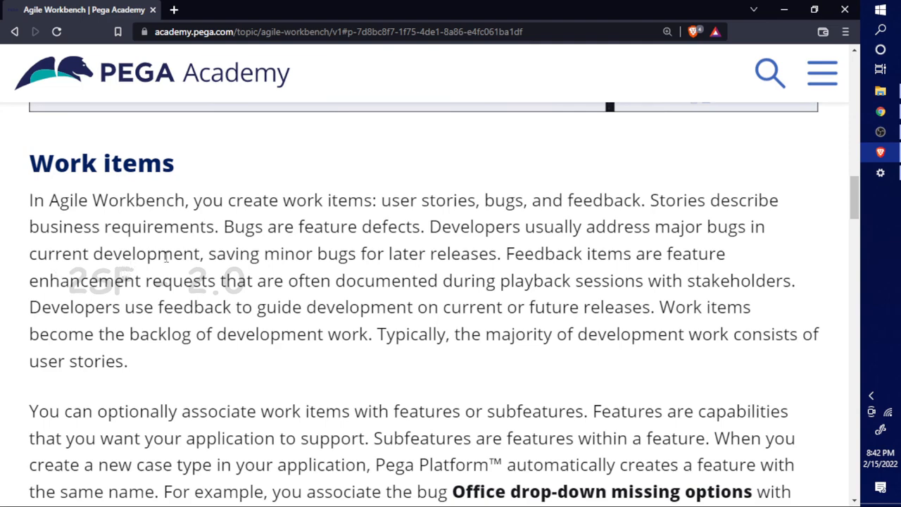
mouse_move(271, 276)
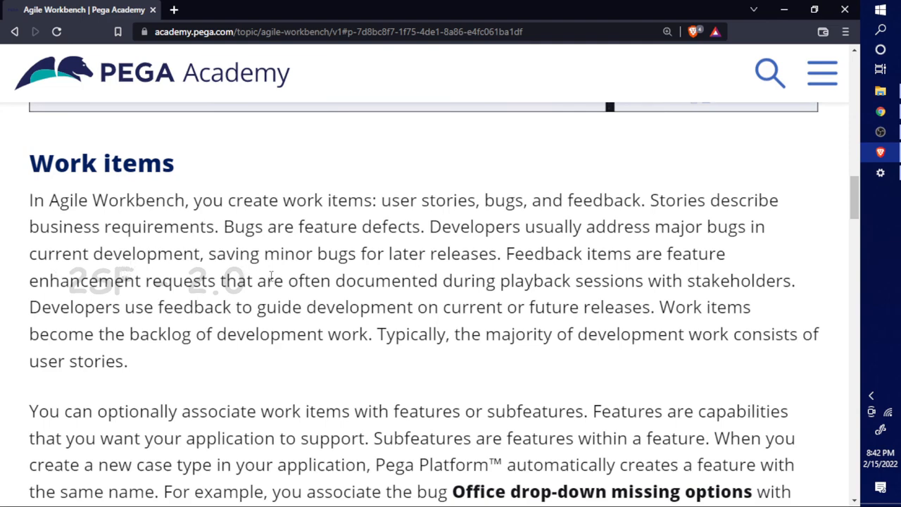
scroll(up, 3)
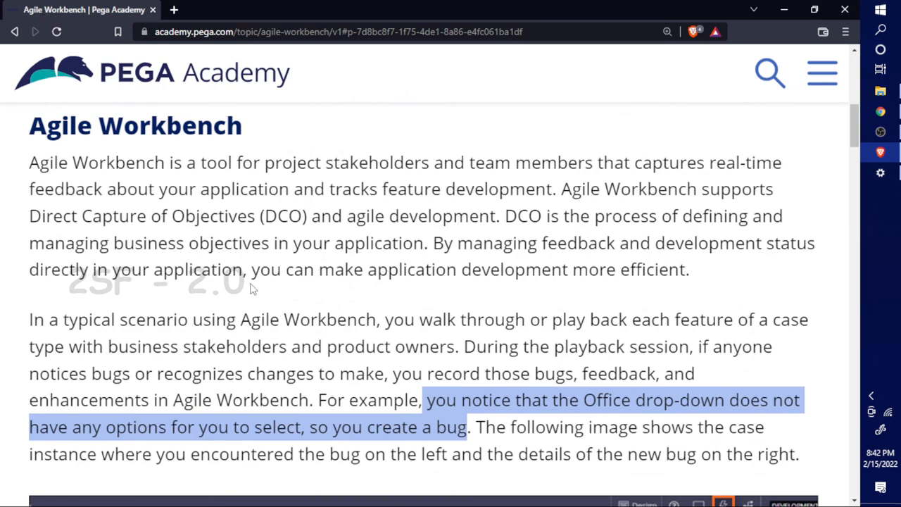
scroll(up, 3)
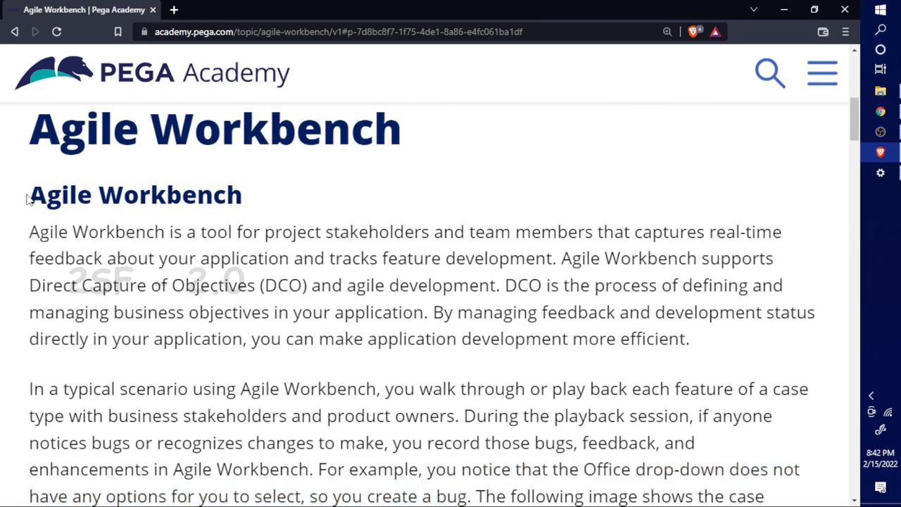
double_click(135, 194)
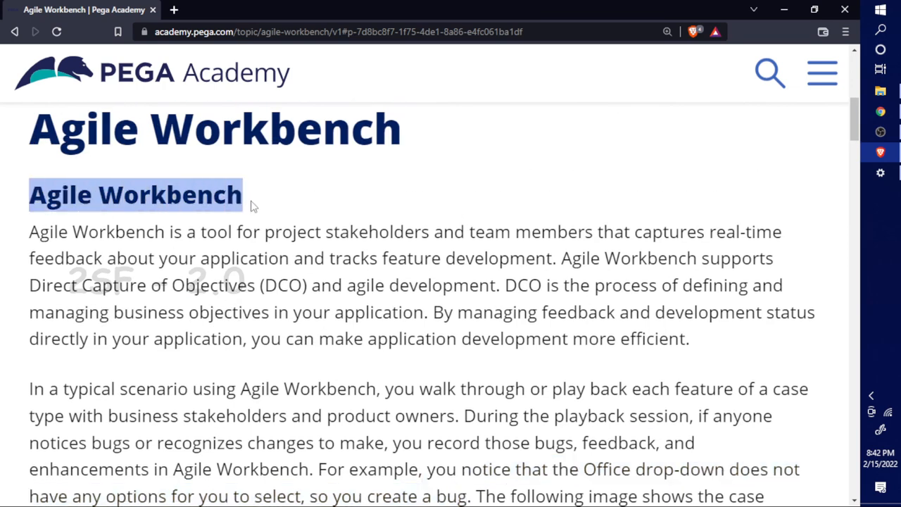